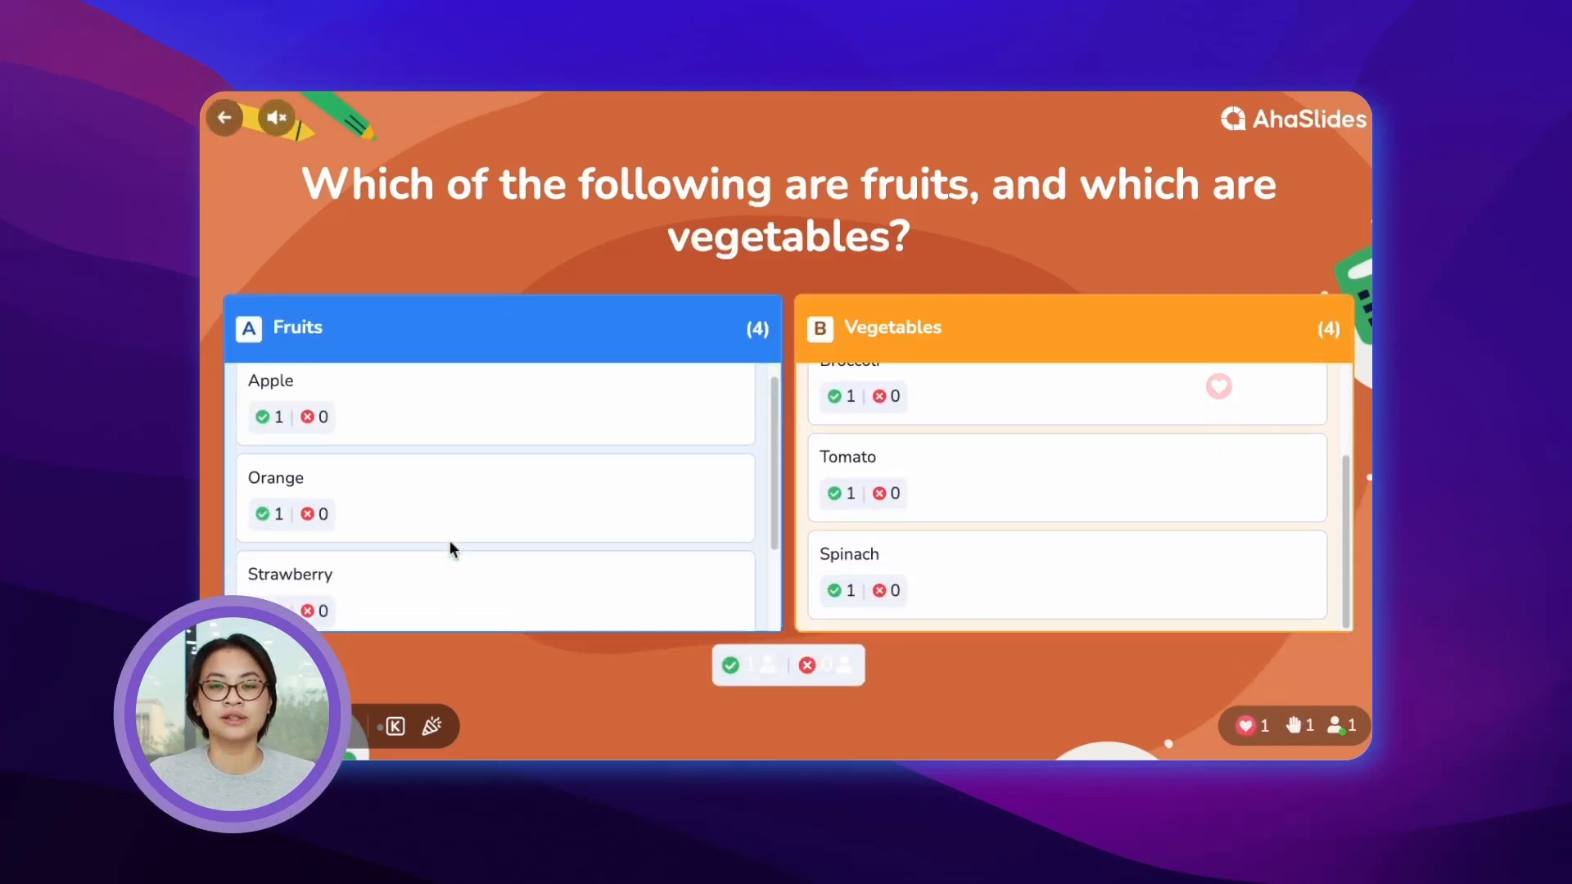
Leave the live results and return to the editor's Content settings for the categorize slide.
left_click(224, 118)
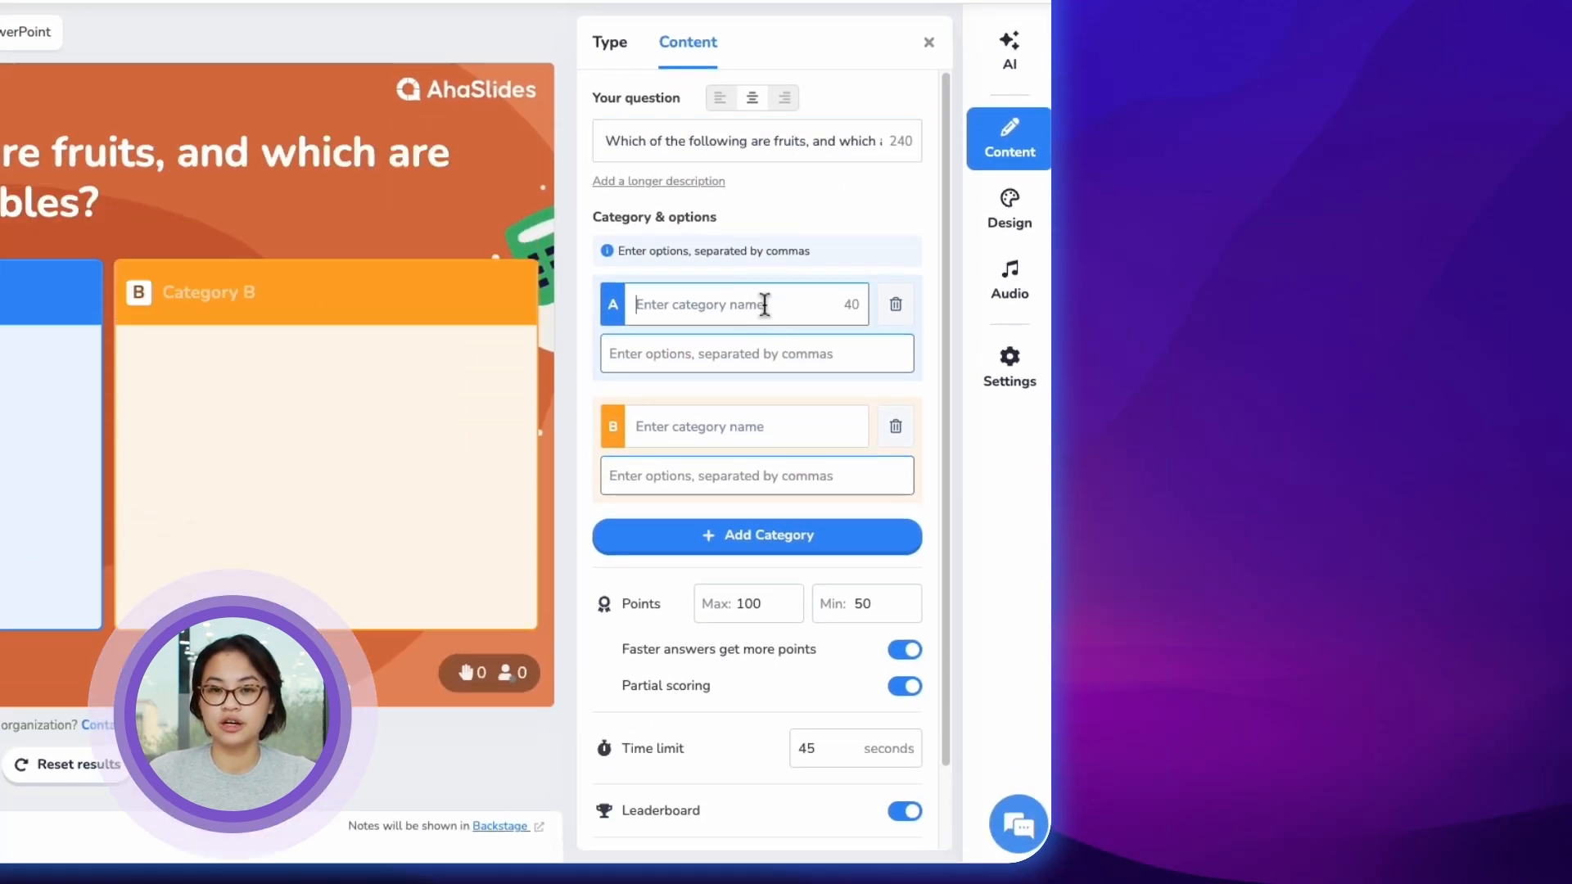
Name category A Fruits with options Apple, Banana, Orange, Strawberry, and begin category B's name.
type("Fruits")
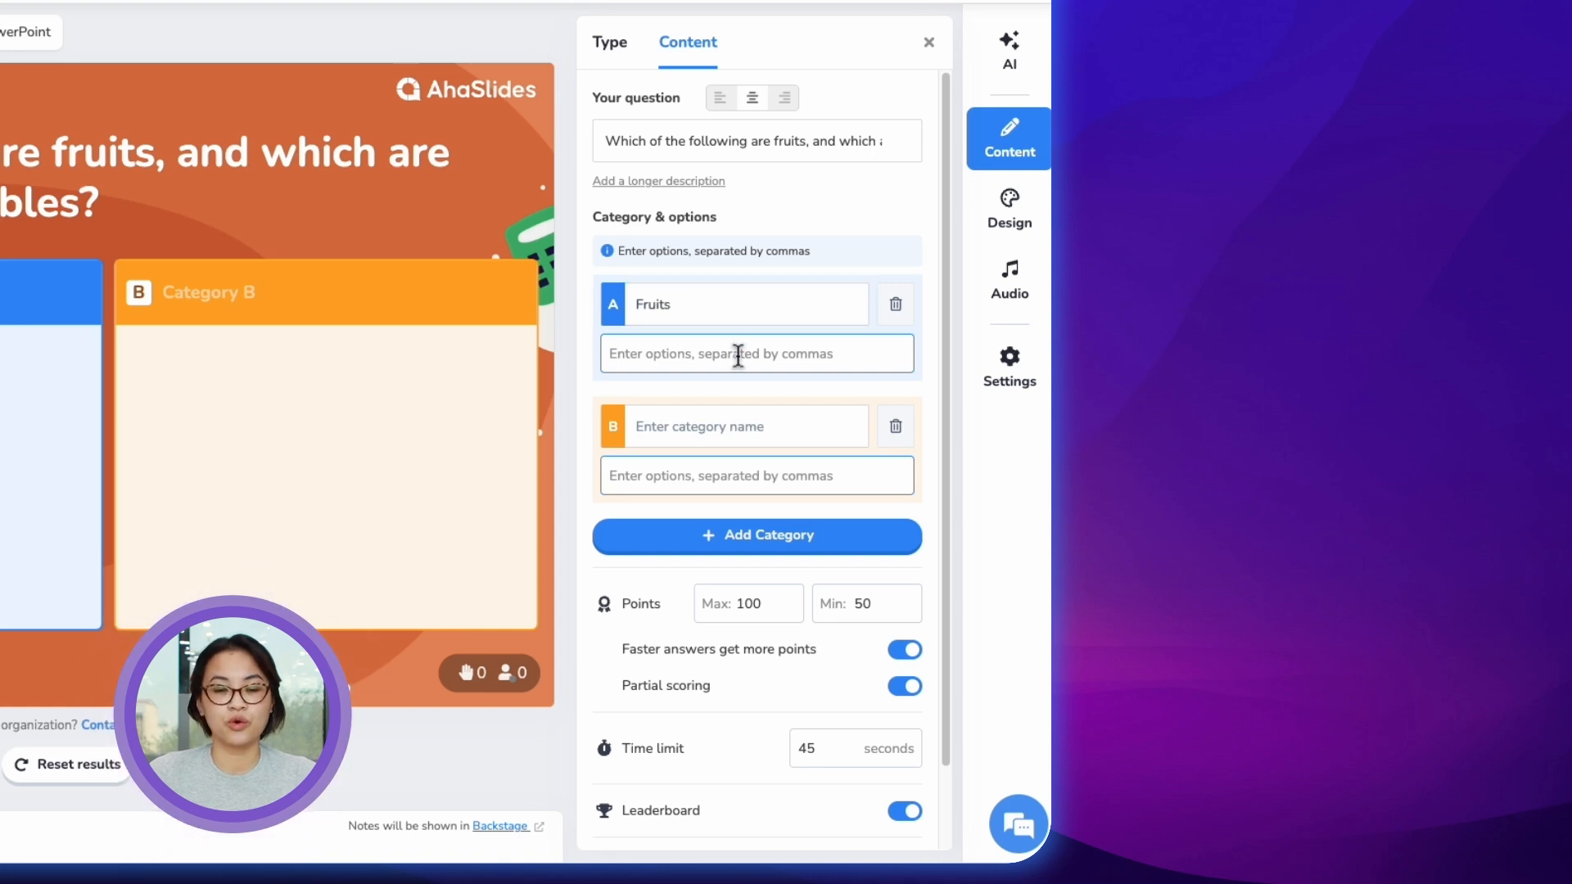
type("Apple, Banana Orange Strawberry")
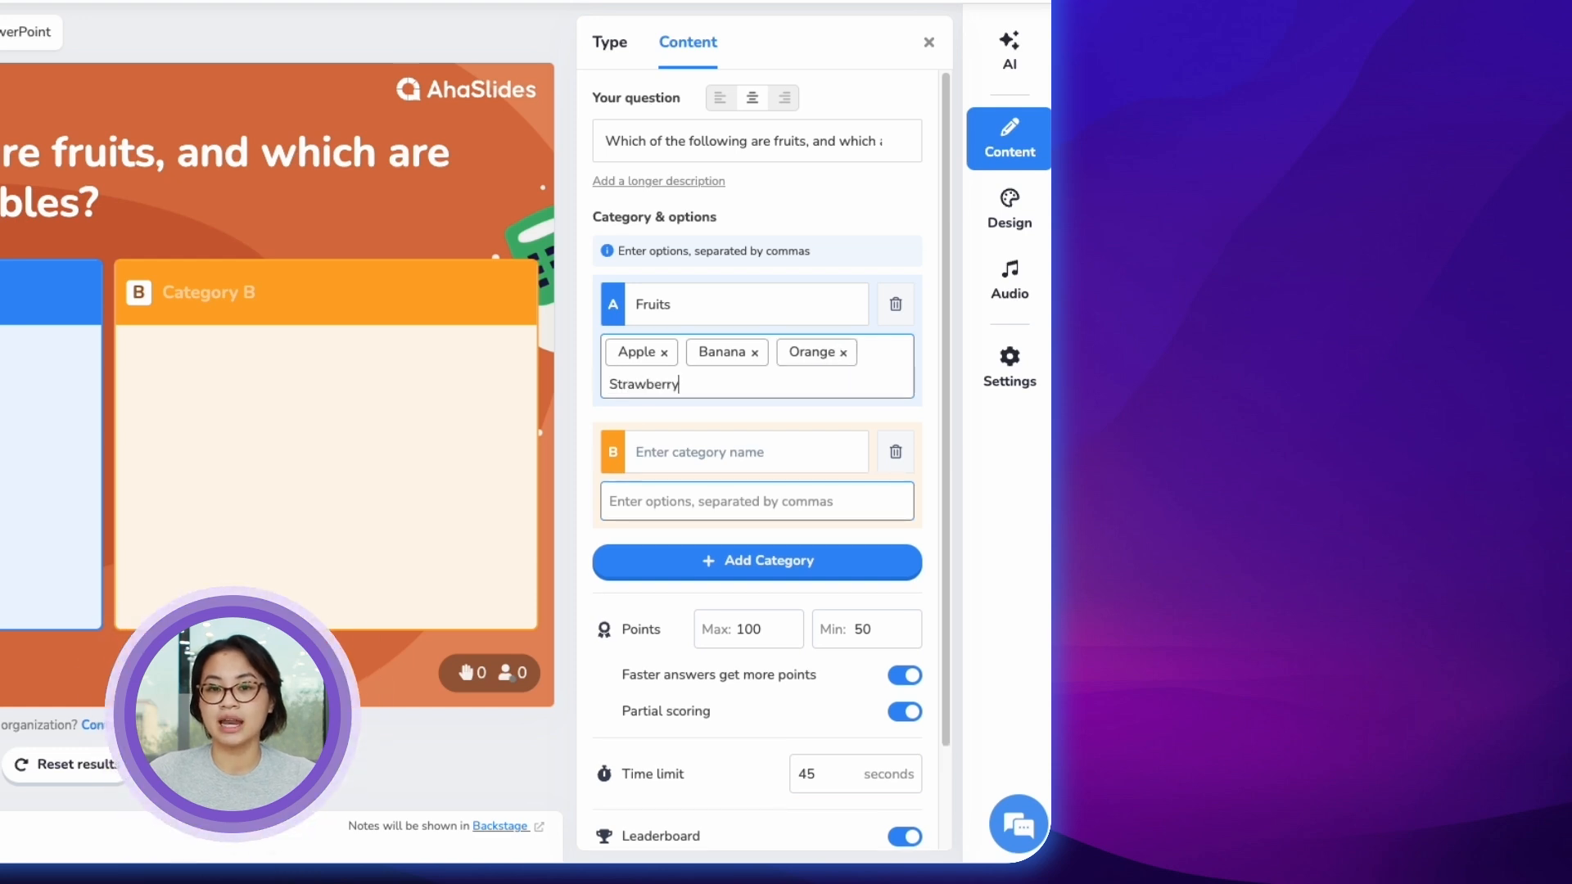
type("vege")
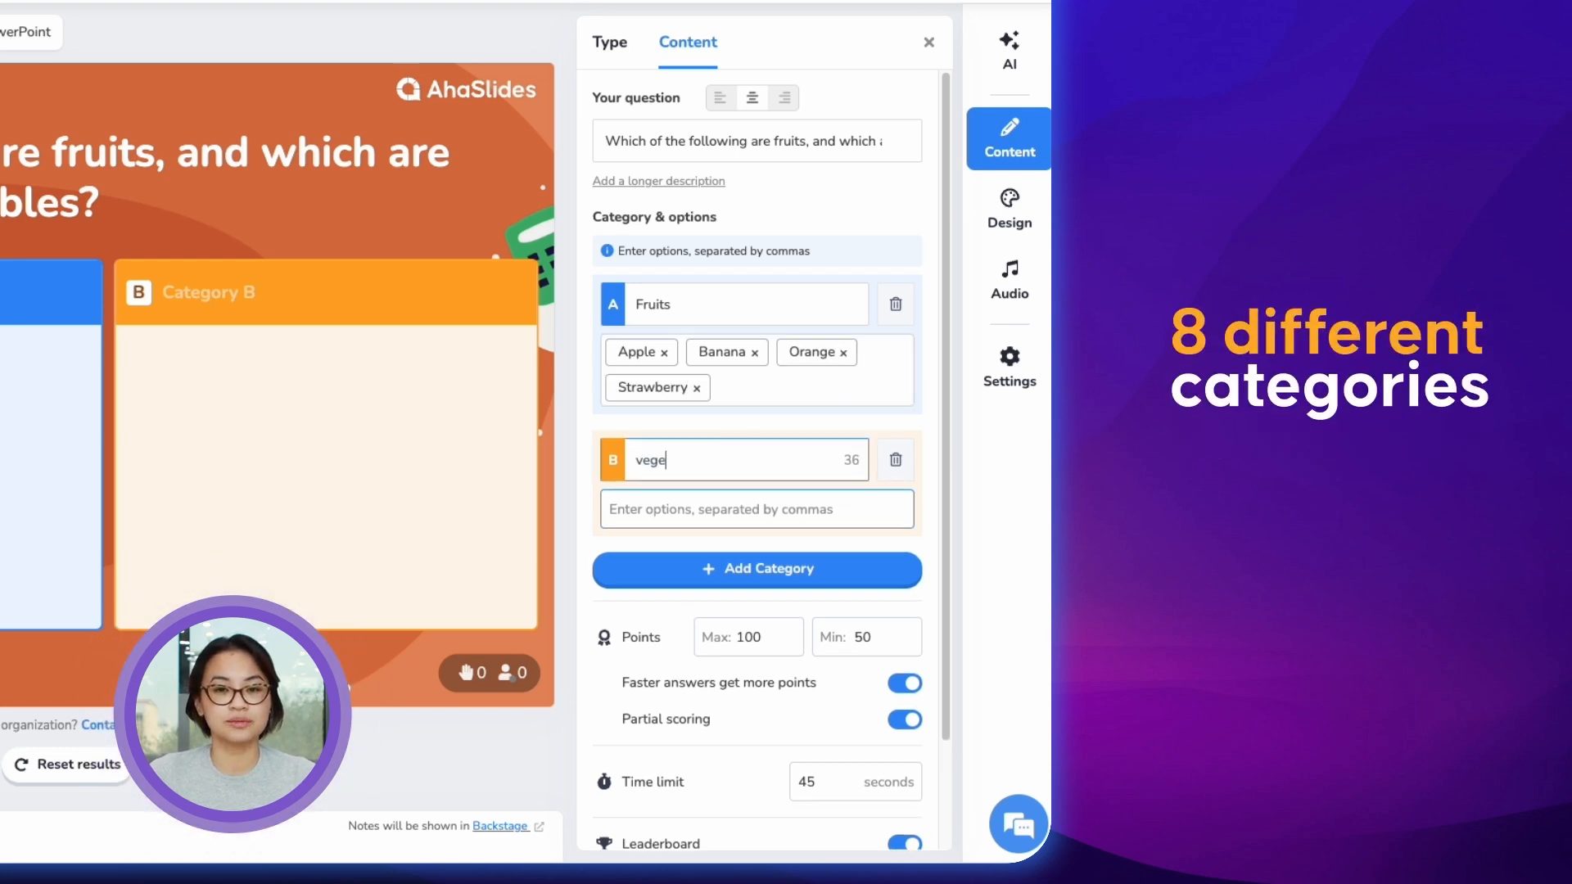
Name category B Vegetables with options Carrot, Broccoli, Tomato, Spinach.
type("V")
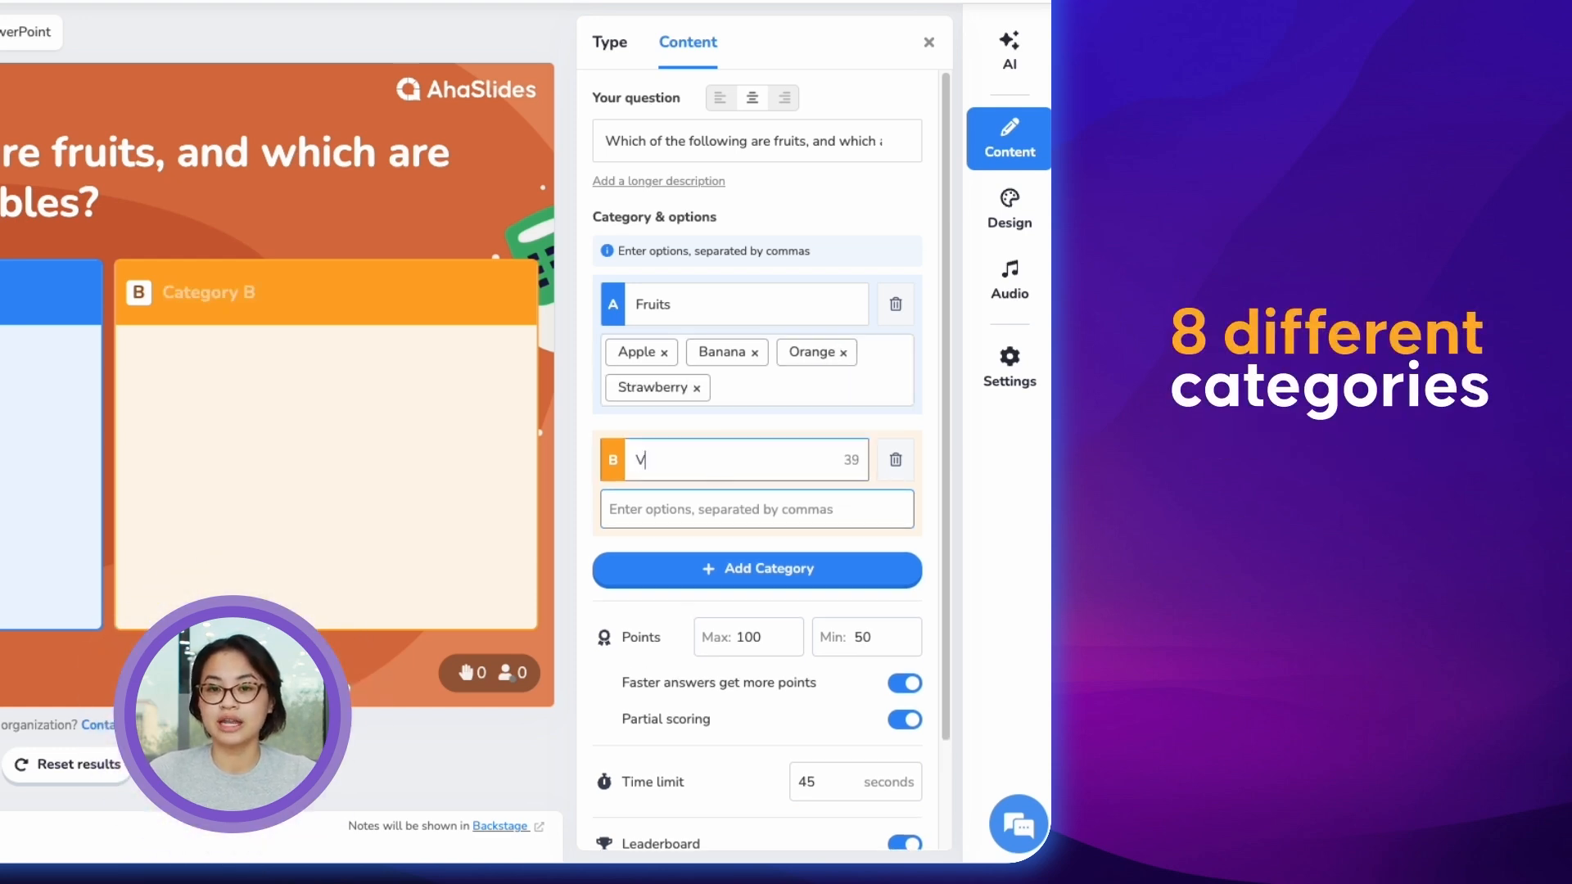
type("egetables")
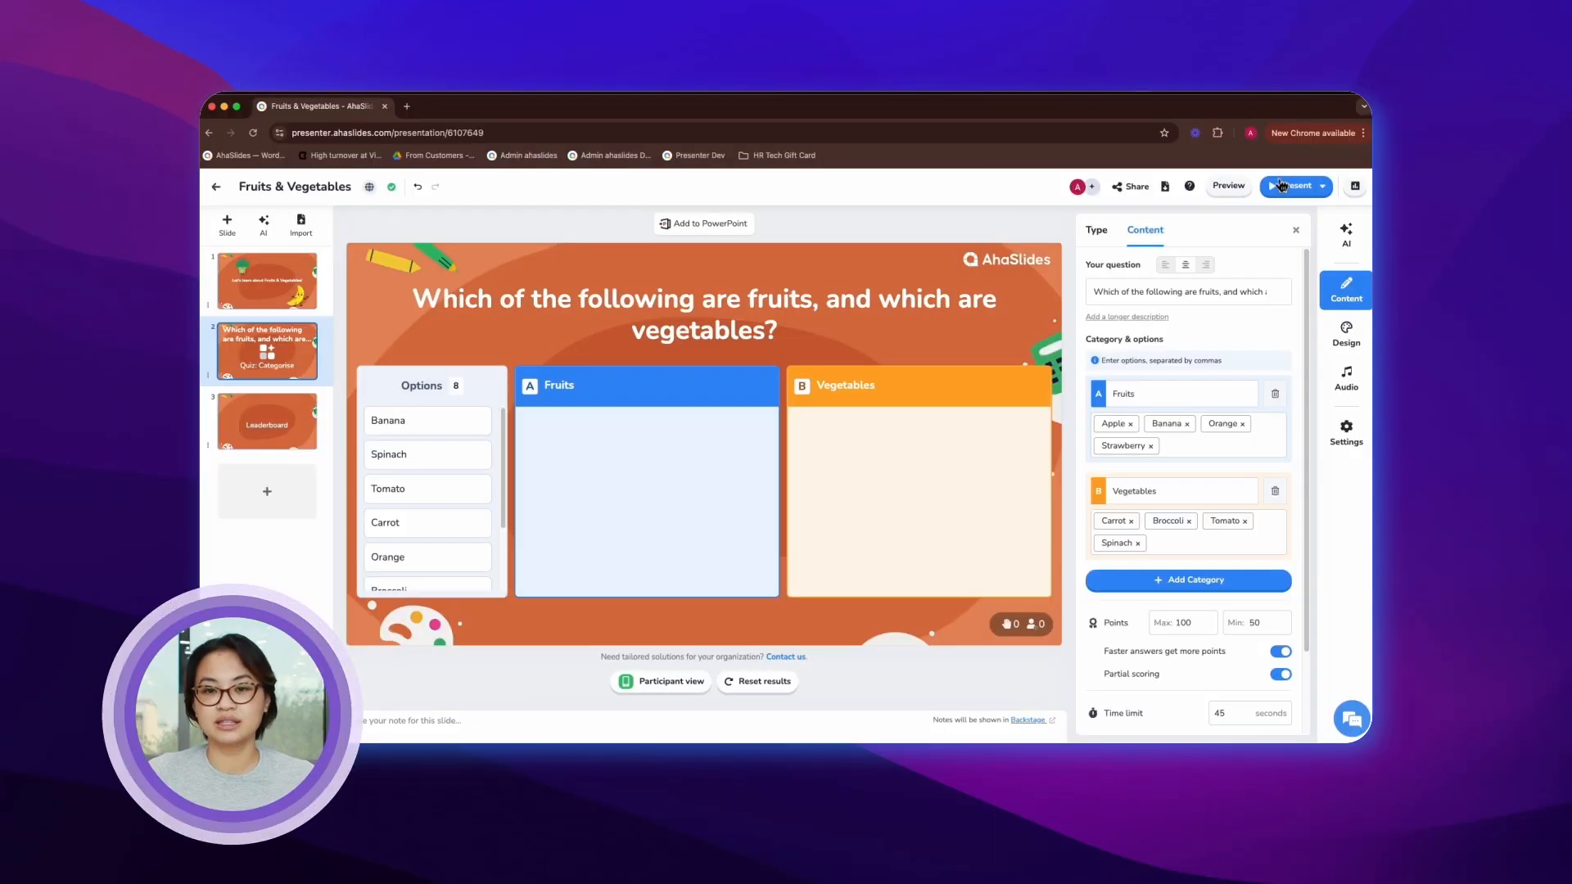
Present the quiz so the lobby shows player Audrey joined from a phone.
left_click(1290, 186)
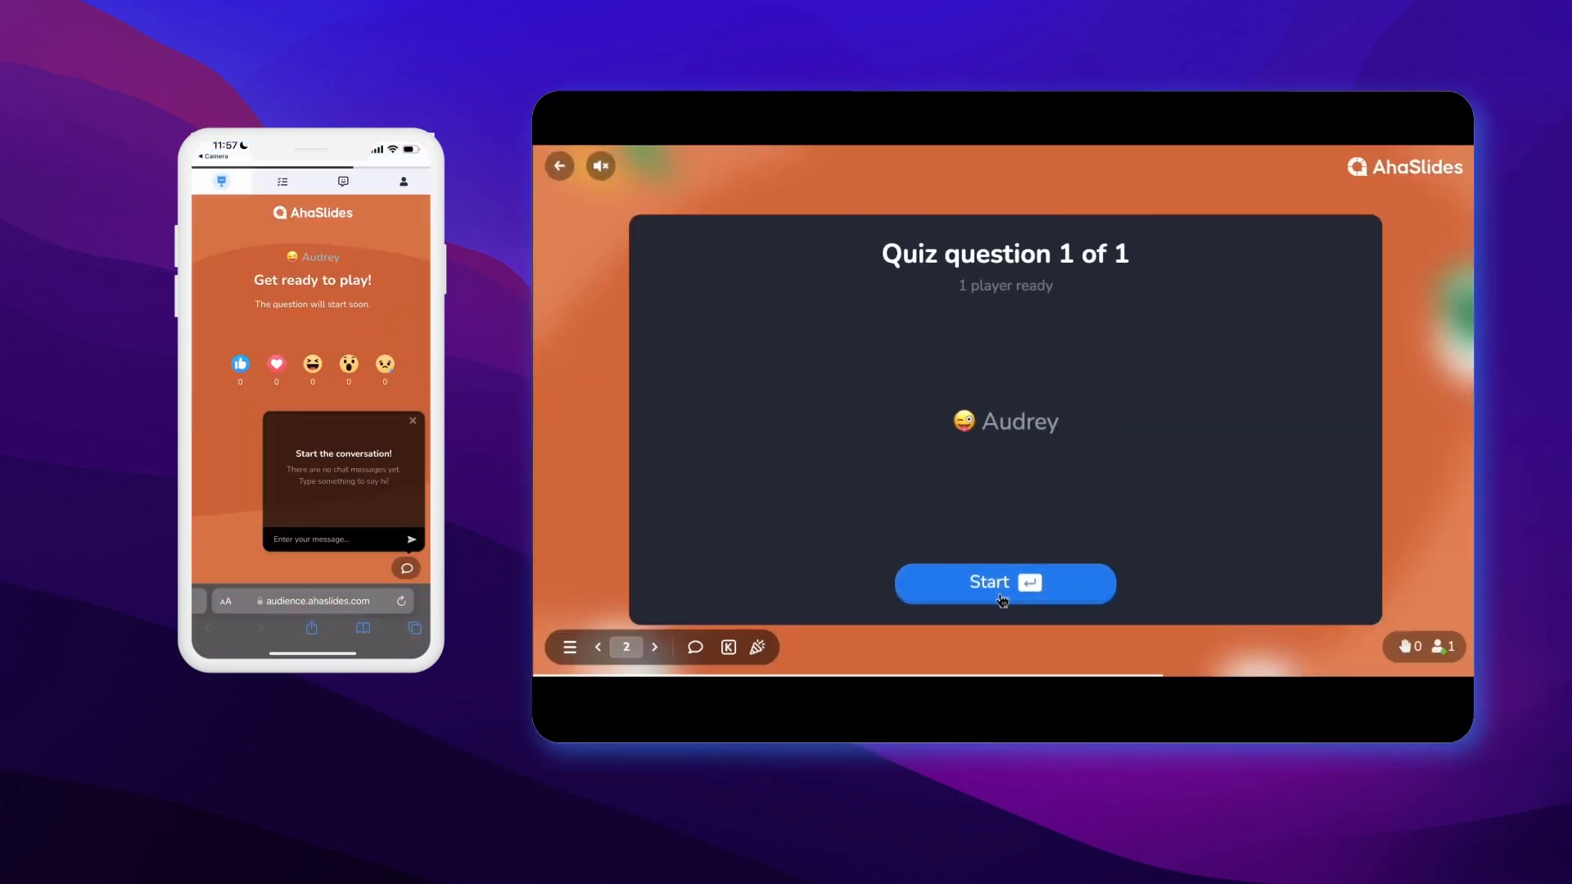
Start the categorize question so its 45-second countdown runs for the participant.
left_click(1004, 583)
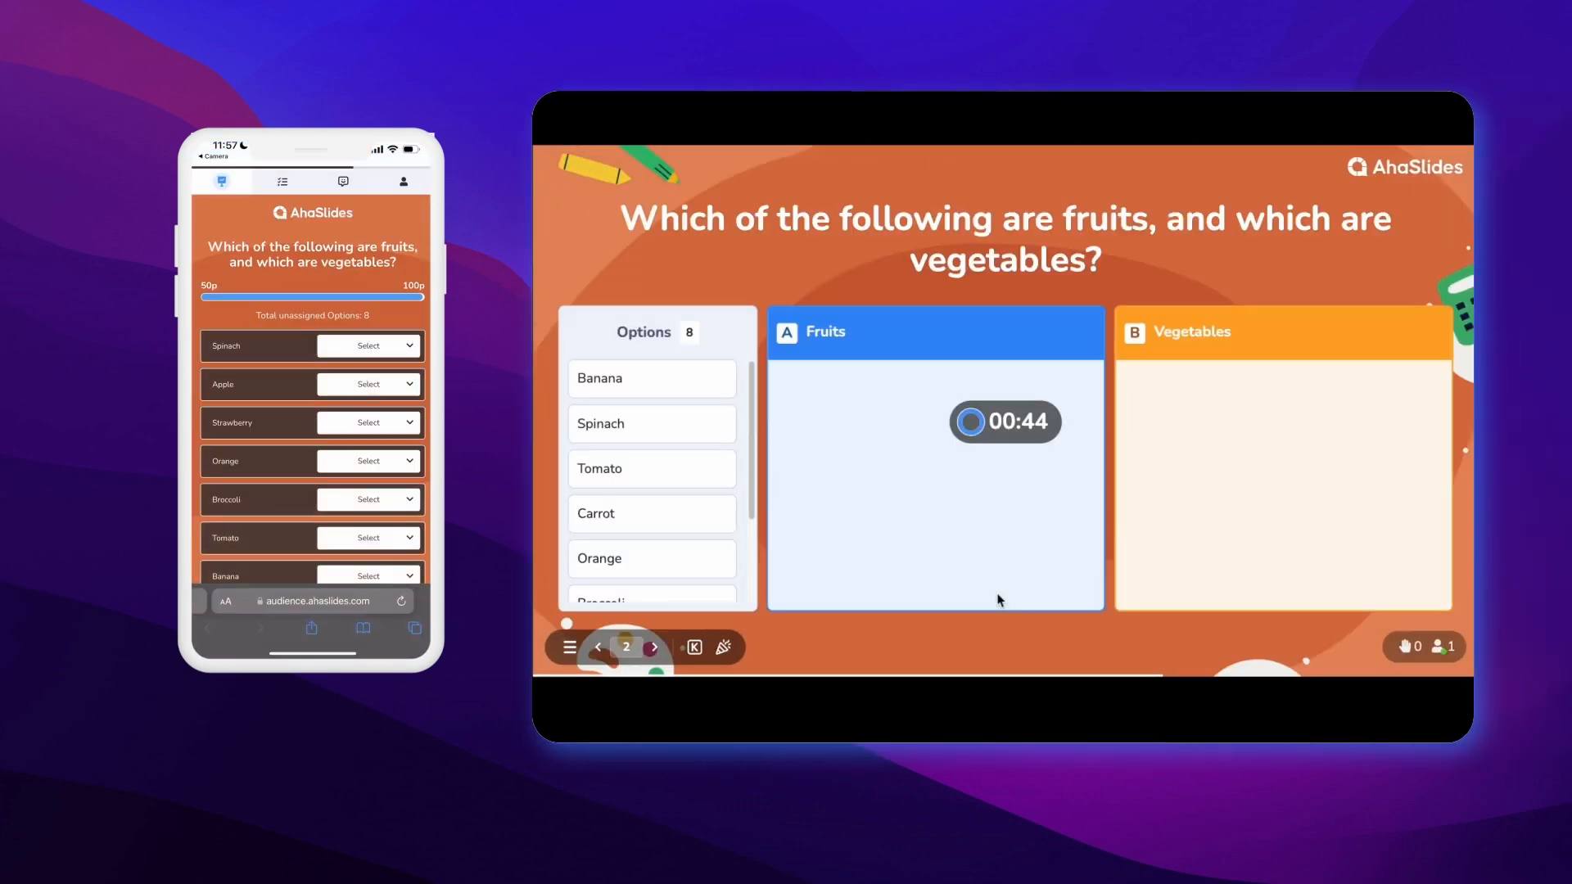
left_click(366, 345)
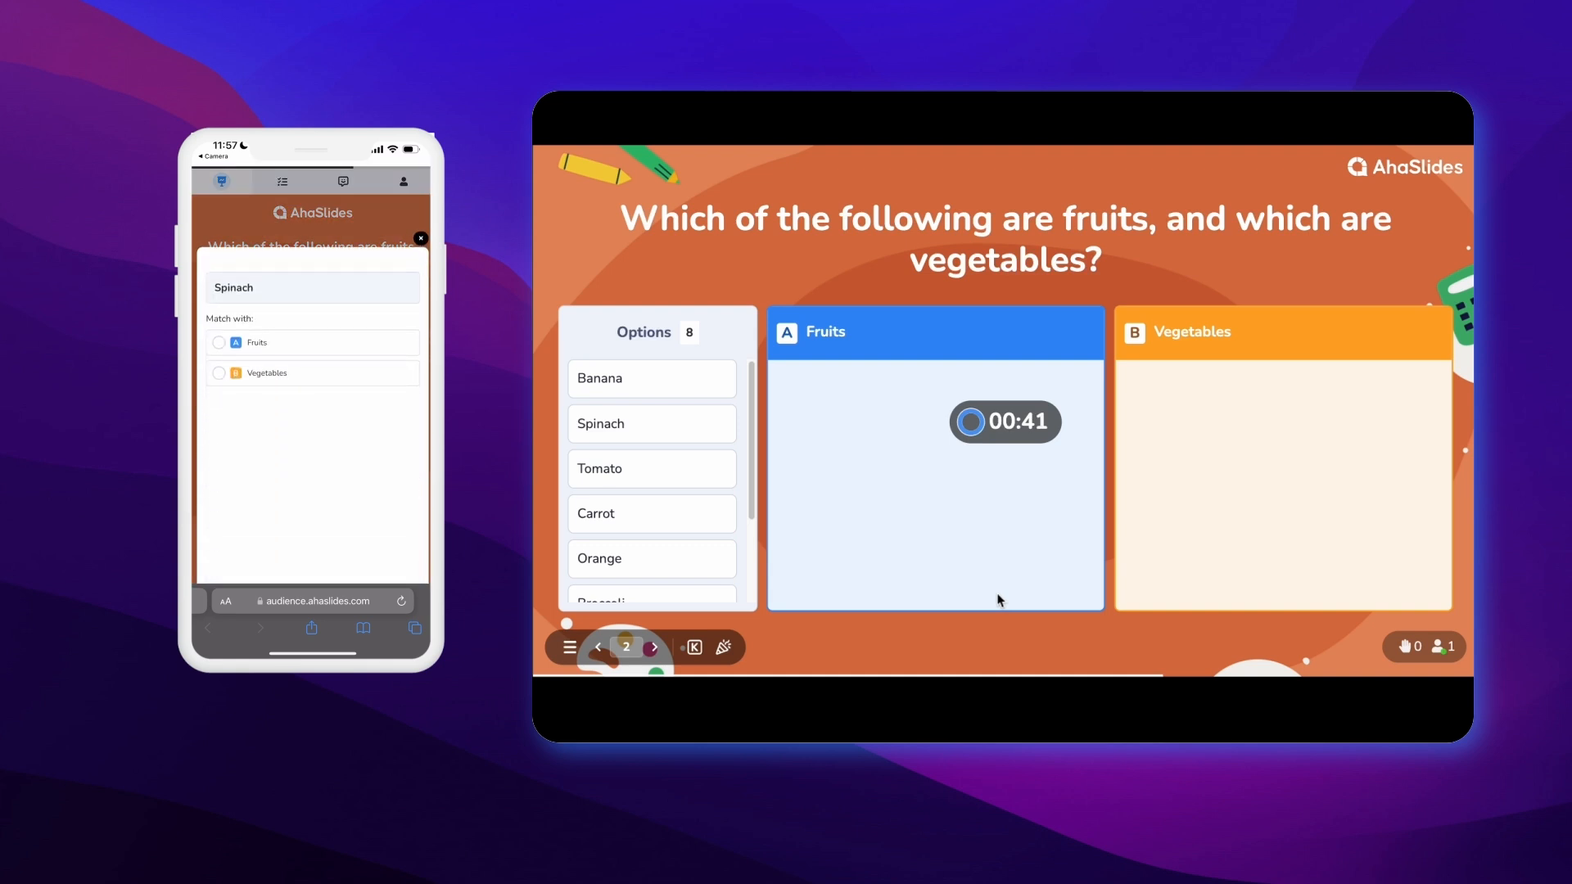